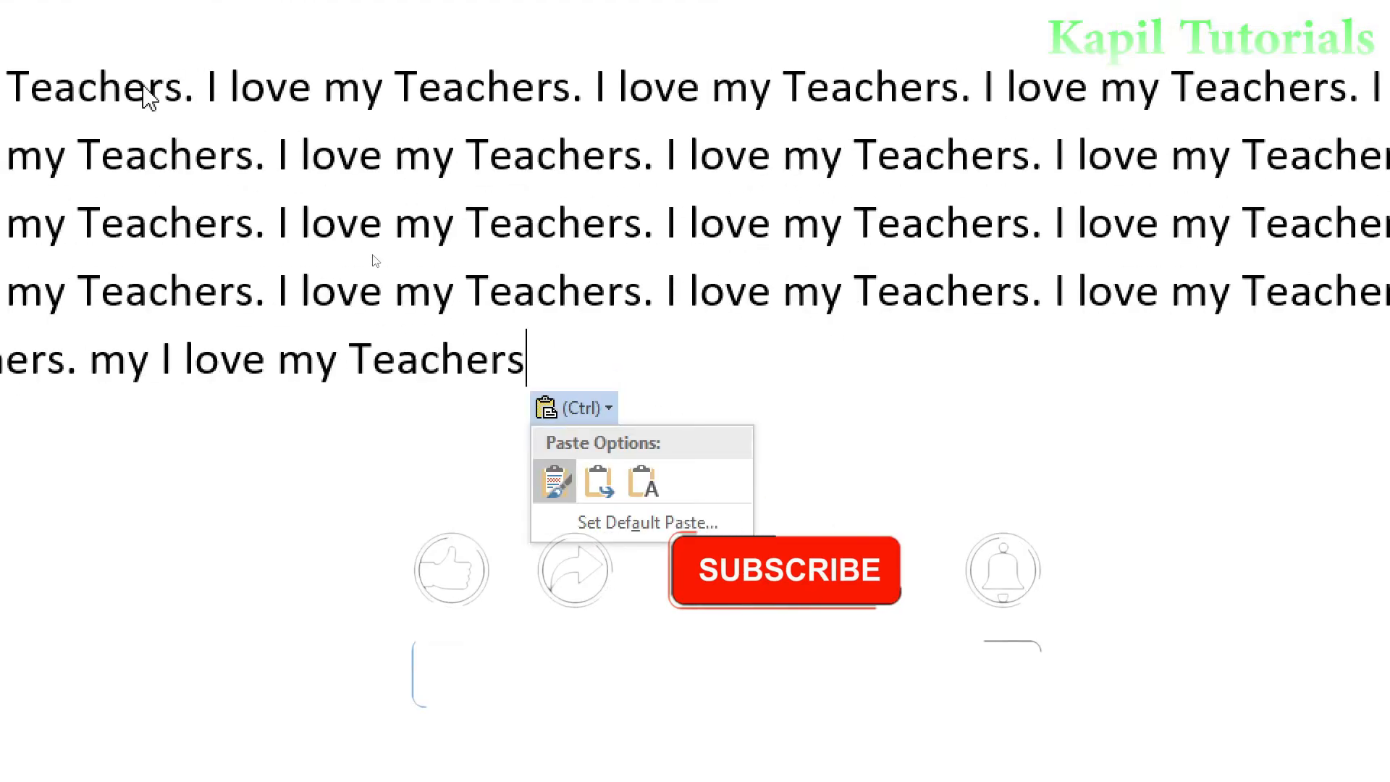
Step: Click into the document and highlight the repeated 'I love my Teachers' lines
left_click(304, 99)
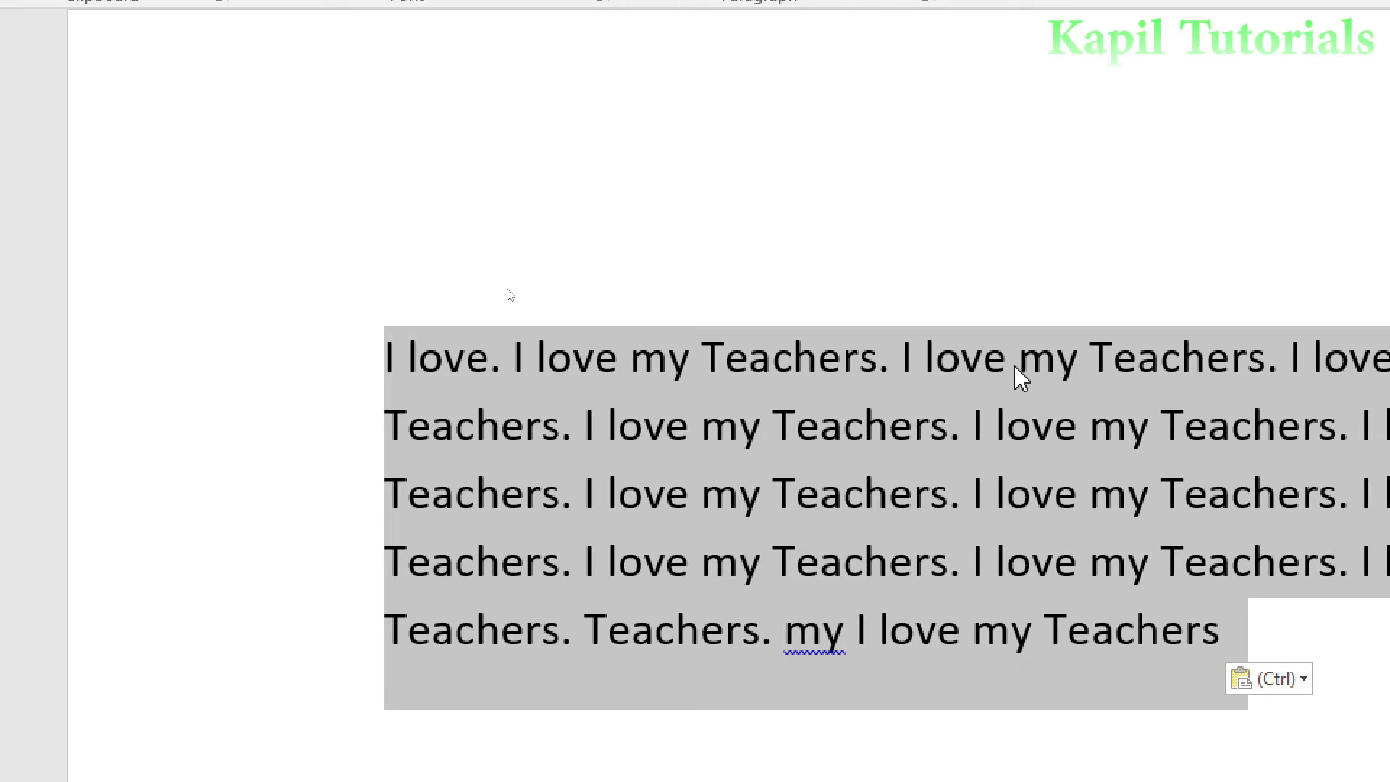
mouse_move(308, 102)
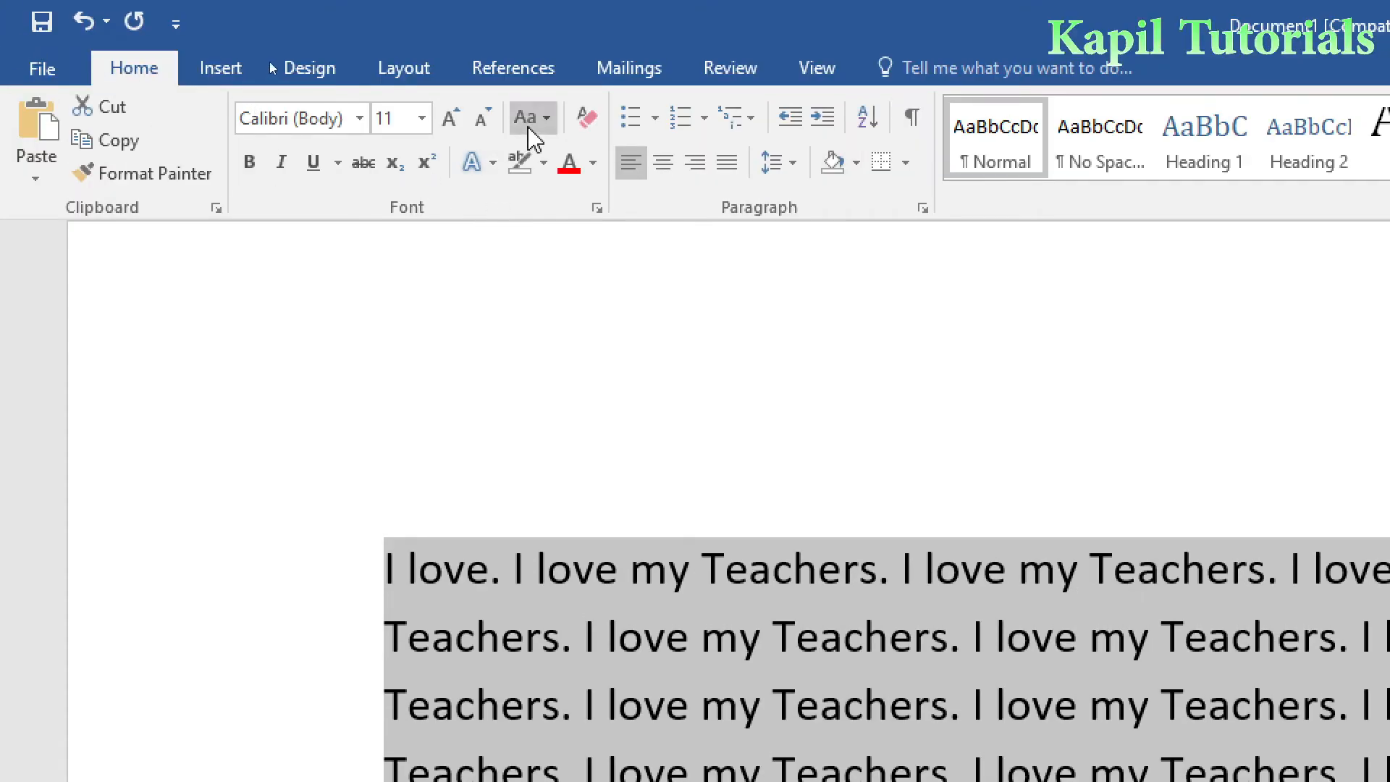
mouse_move(479, 135)
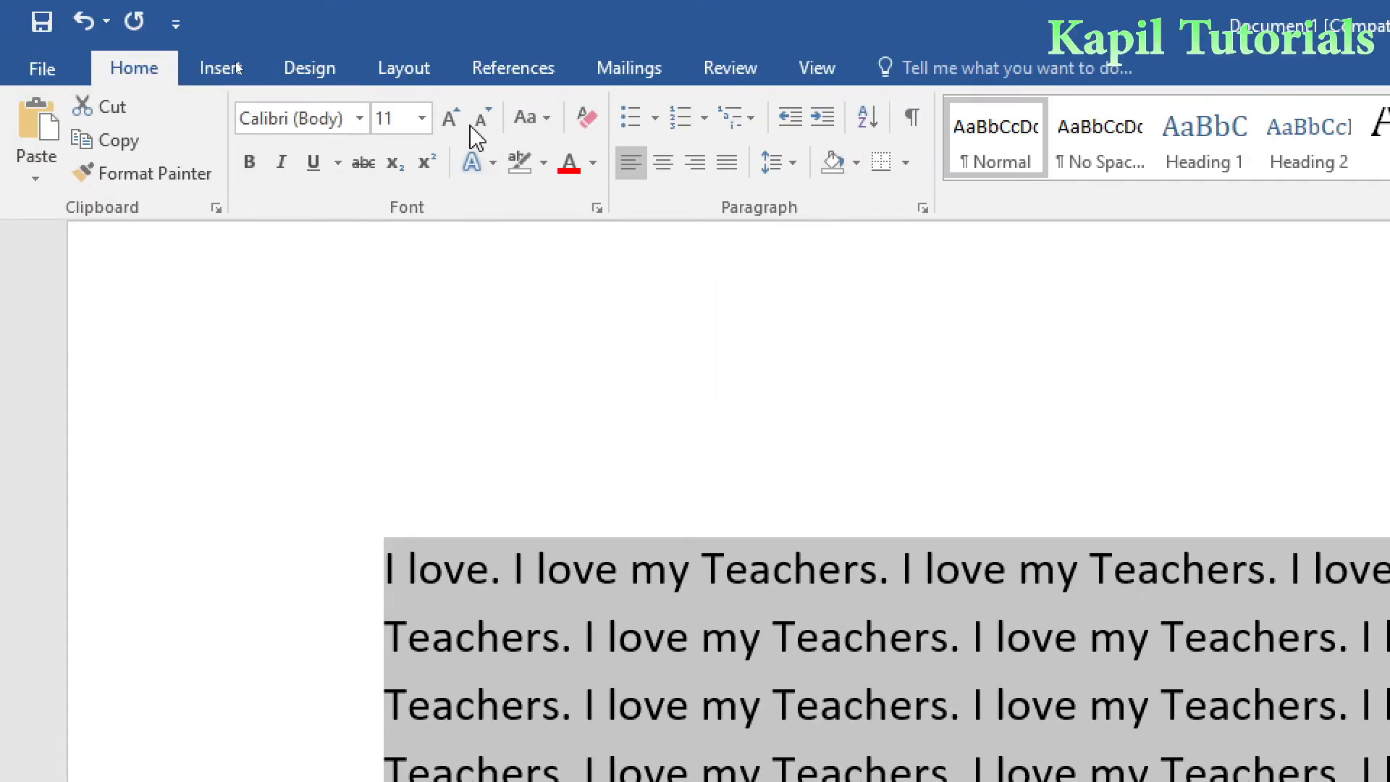
left_click(450, 118)
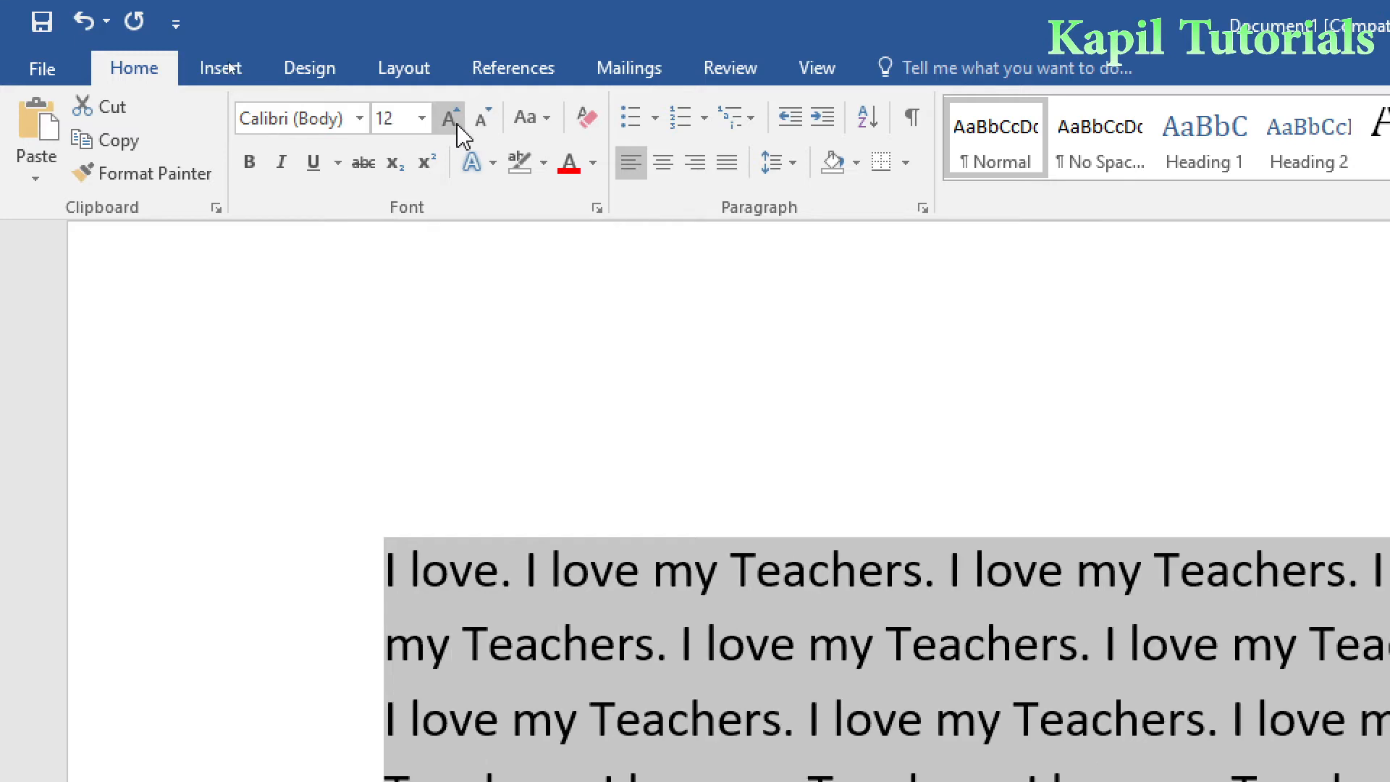
left_click(481, 118)
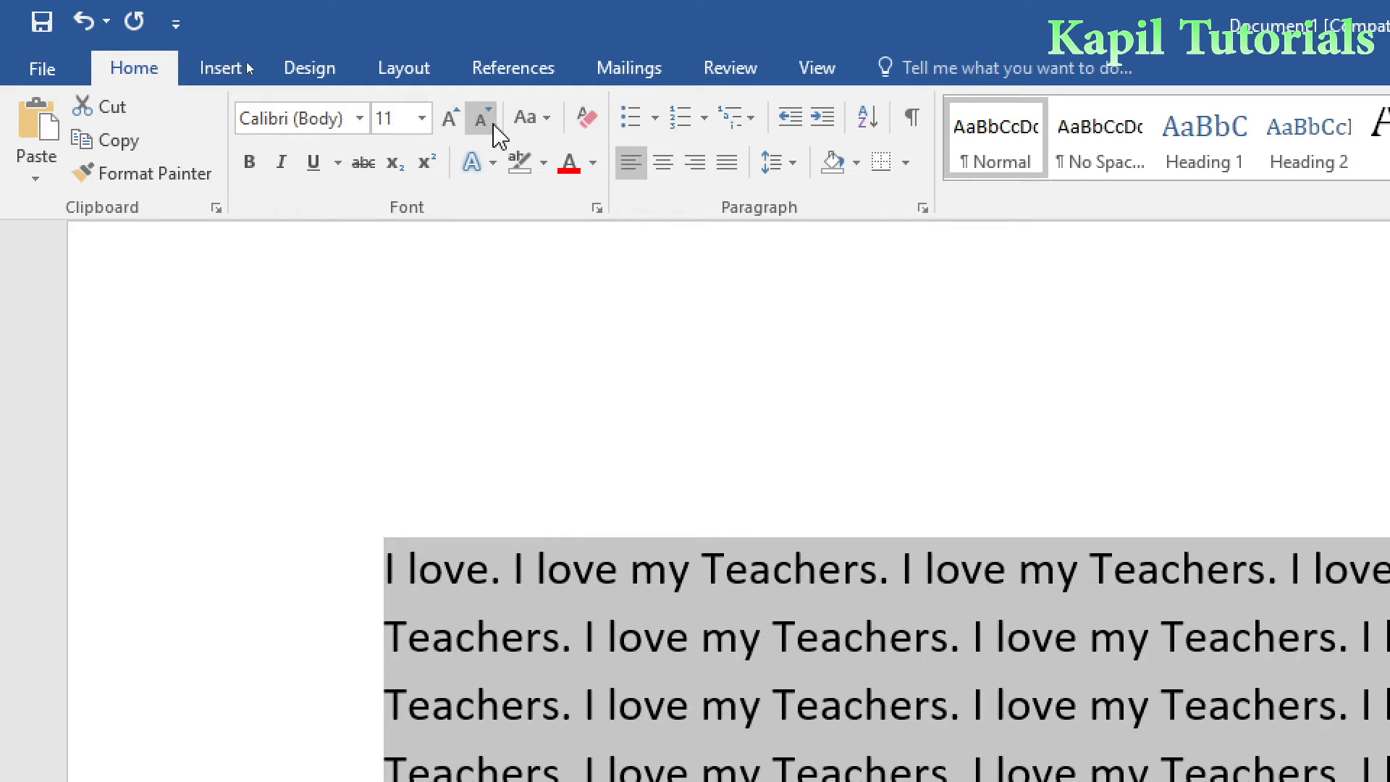
mouse_move(525, 117)
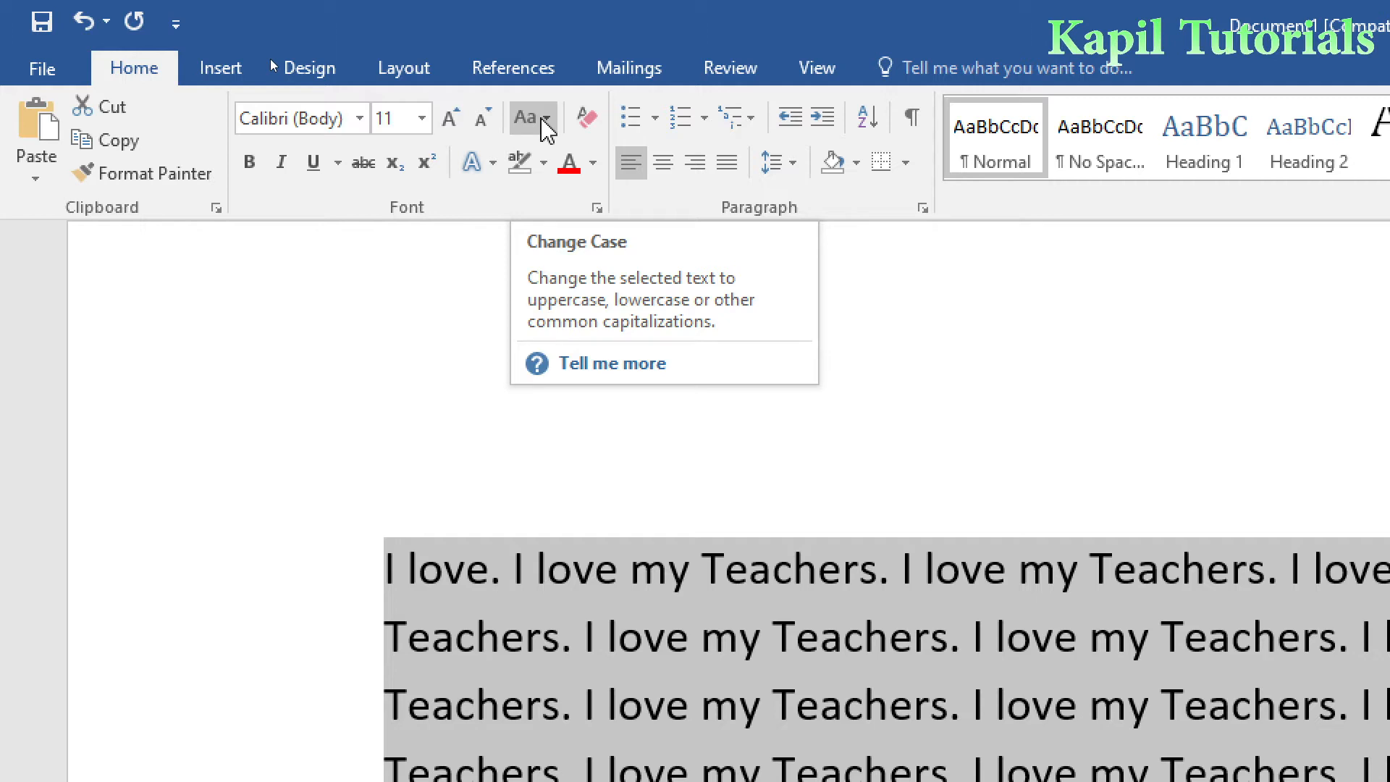
Step: Apply UPPERCASE from Change Case so the paragraph reads 'I LOVE MY TEACHERS'
left_click(524, 118)
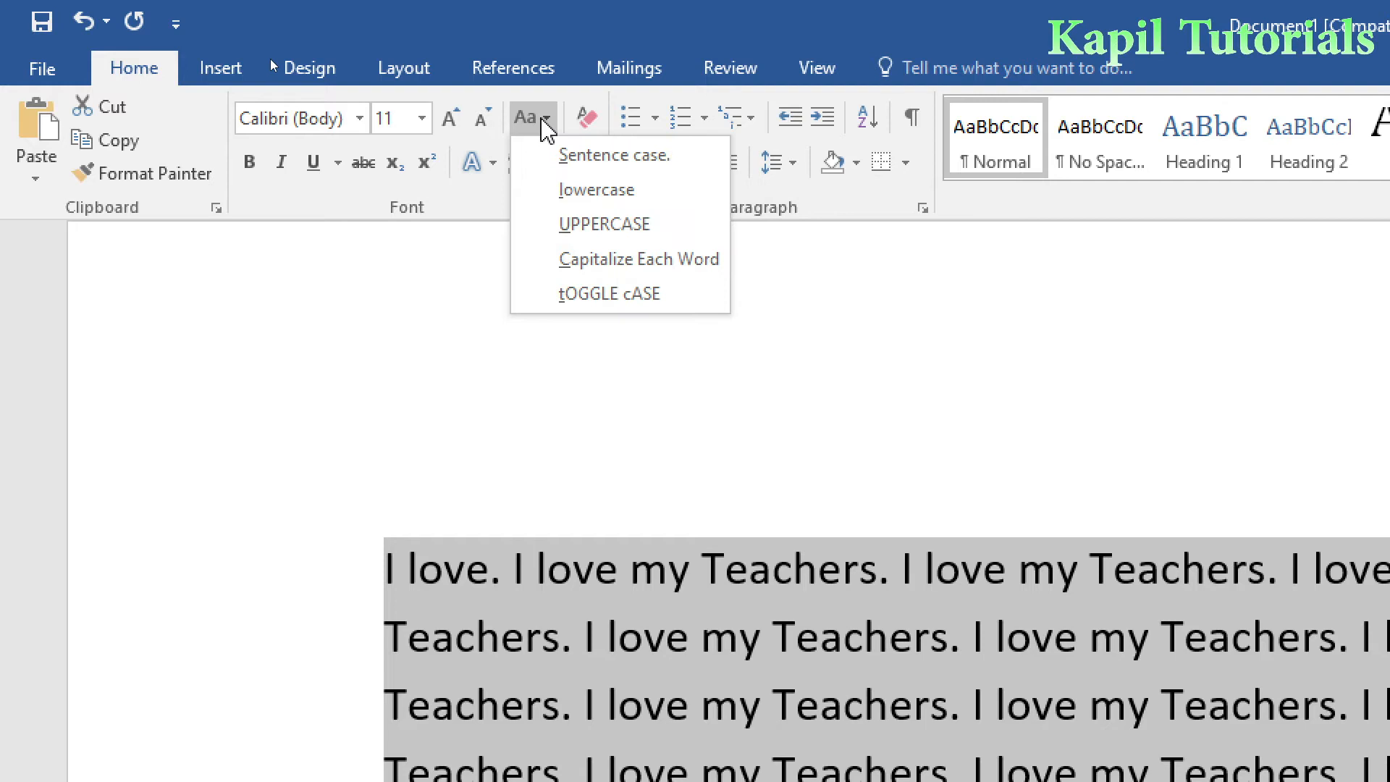
mouse_move(604, 224)
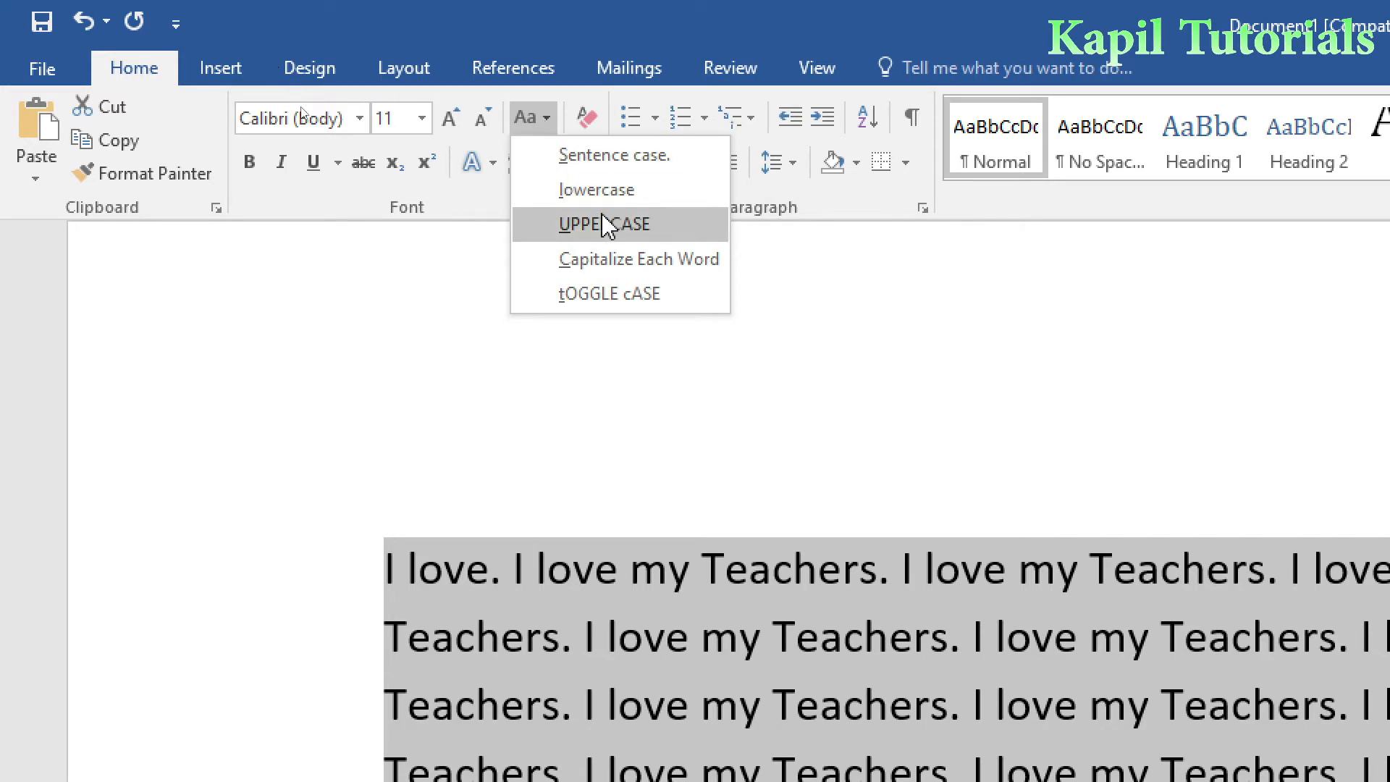
mouse_move(585, 234)
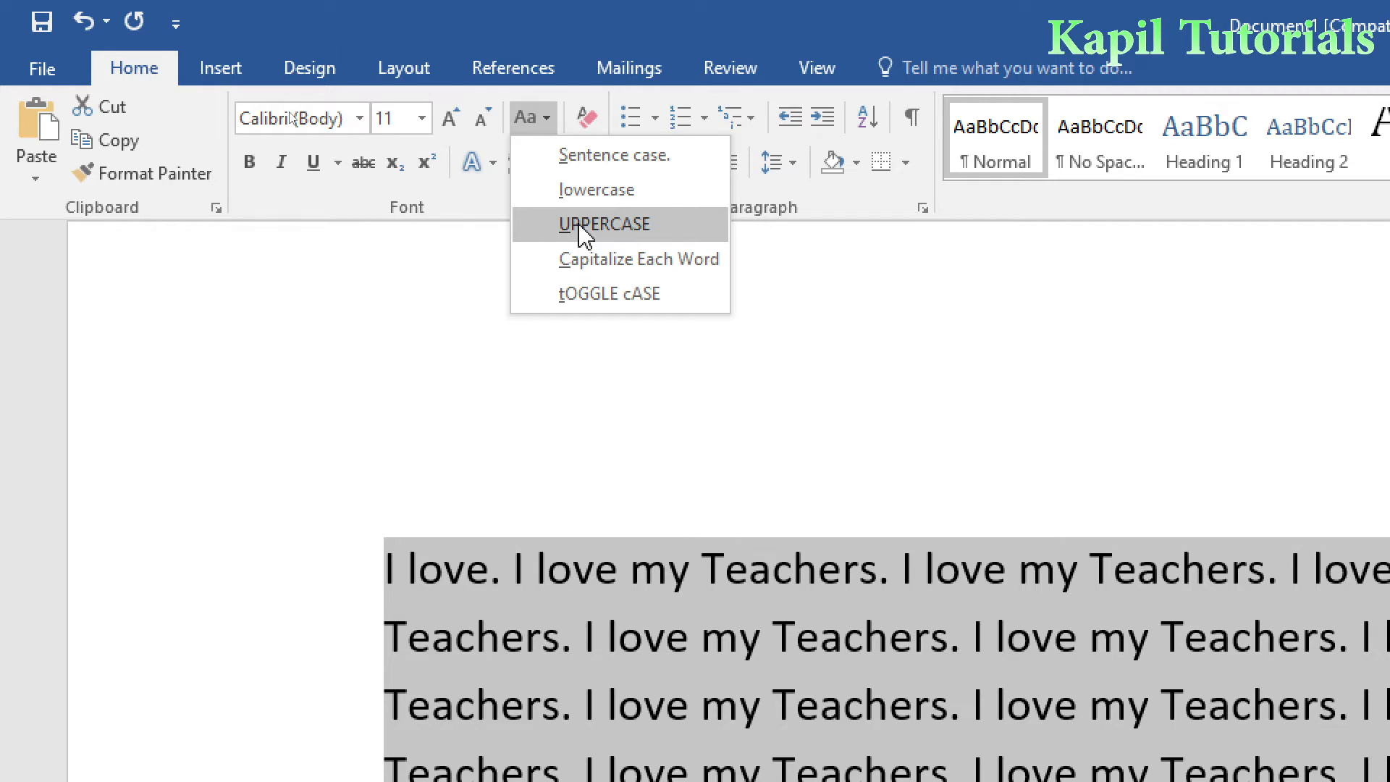
left_click(603, 224)
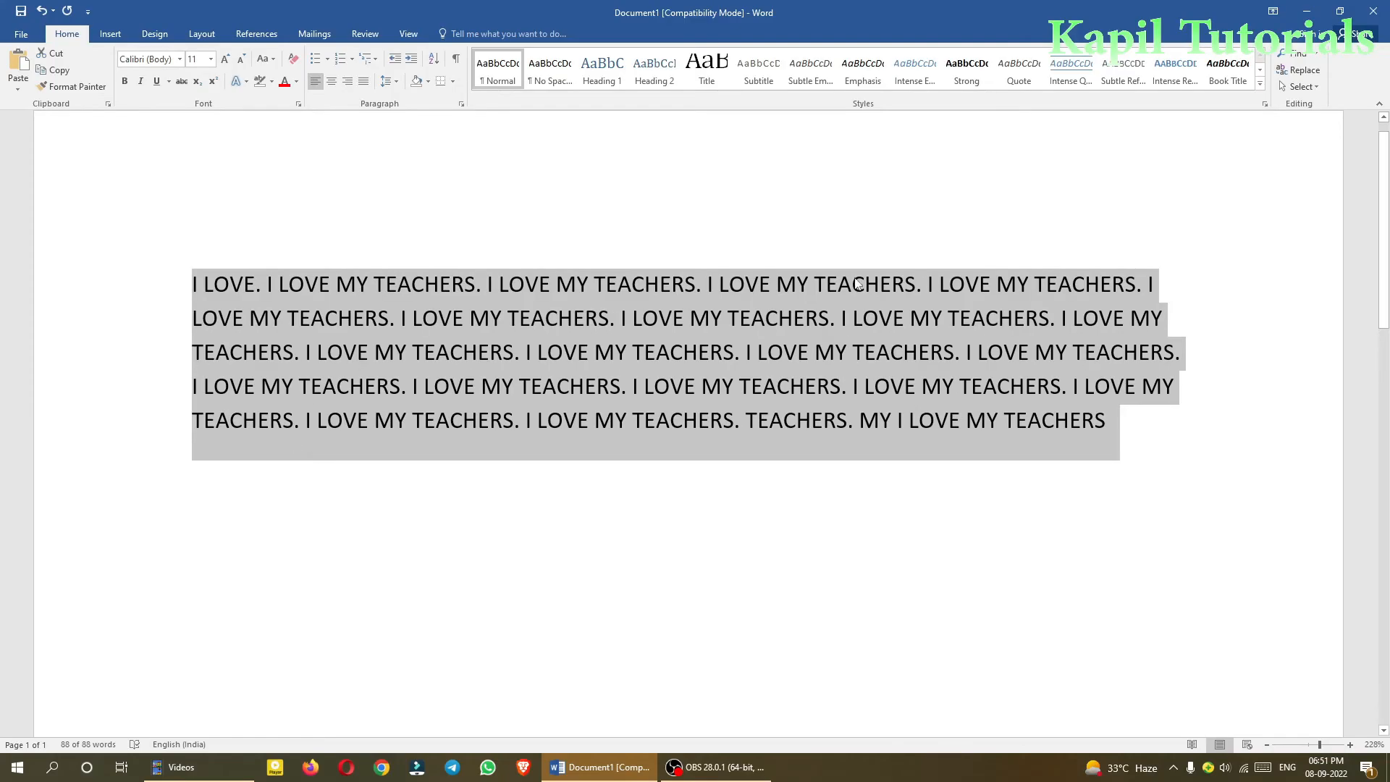
mouse_move(375, 300)
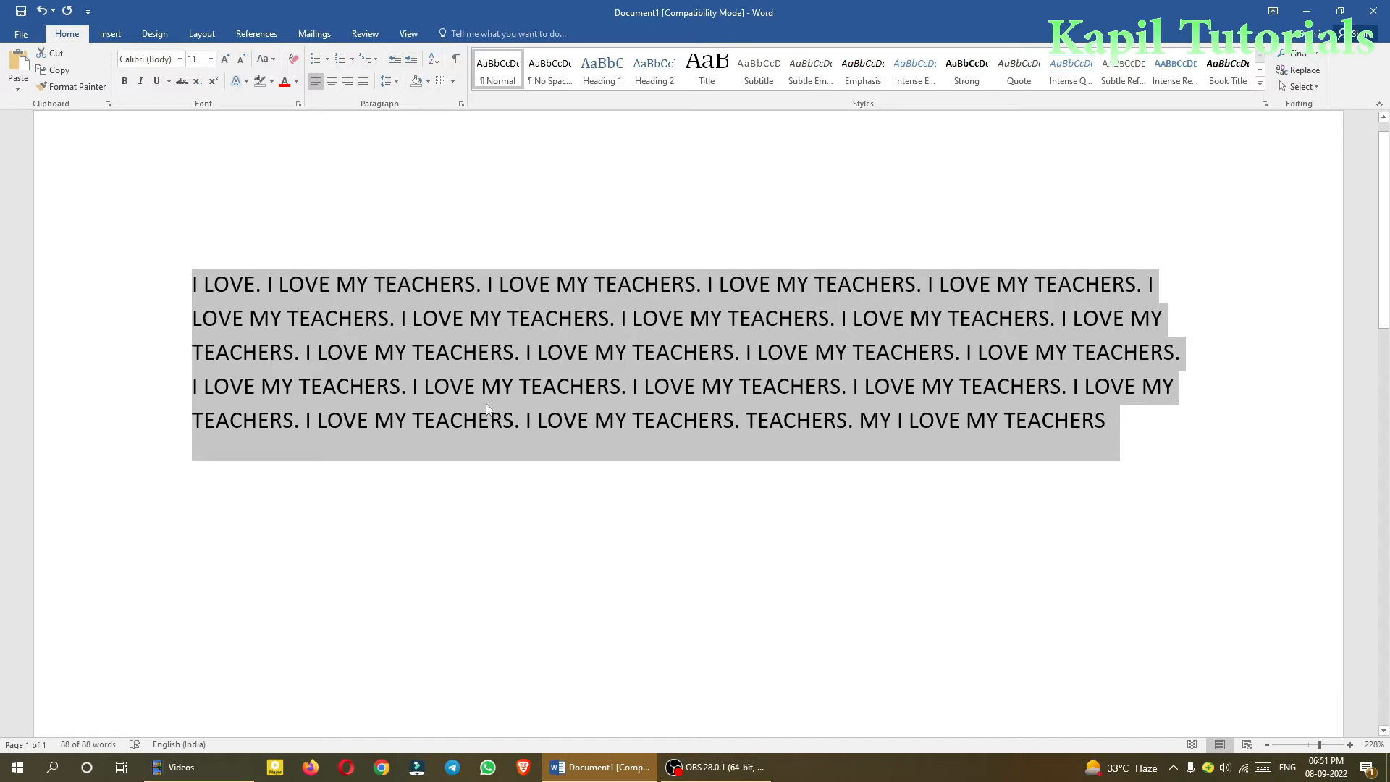
mouse_move(294, 226)
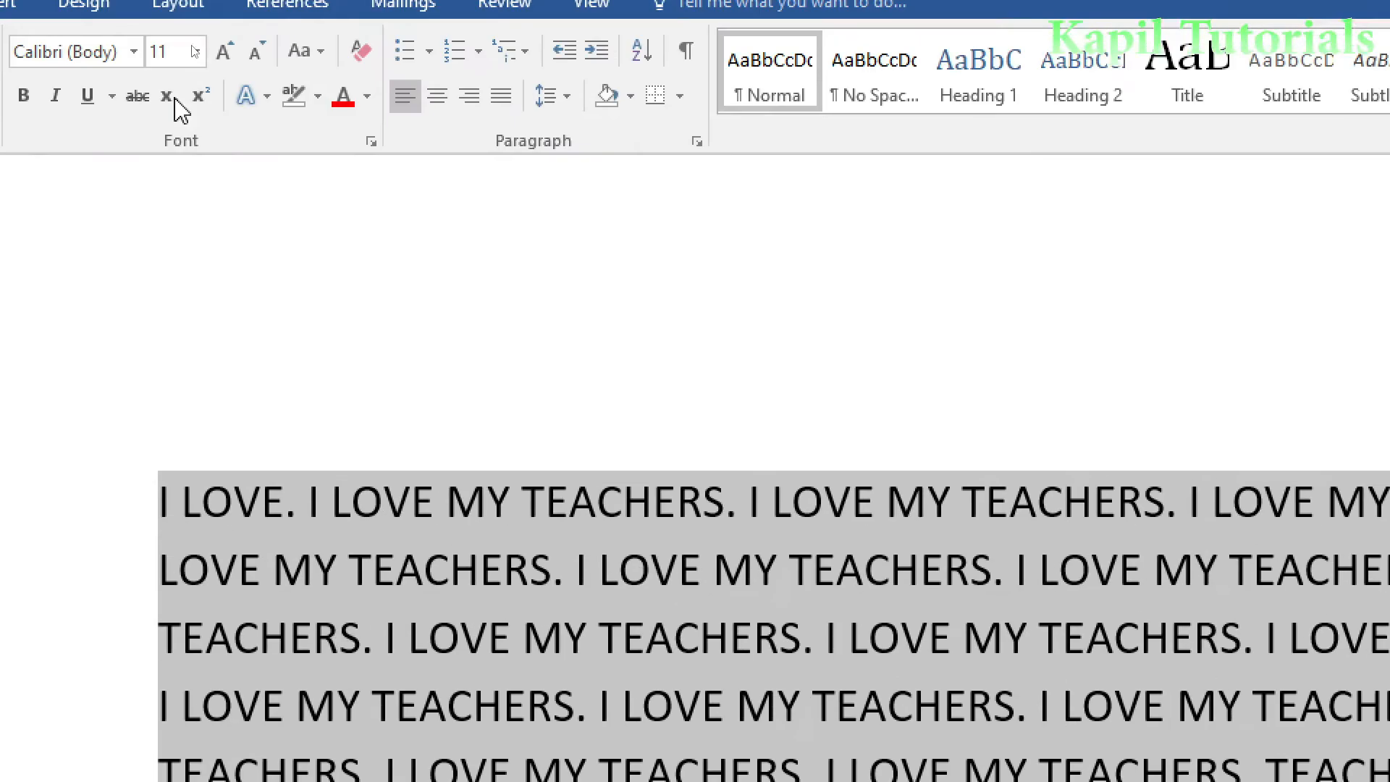
Step: Apply lowercase from Change Case so the paragraph reads 'i love my teachers'
left_click(319, 118)
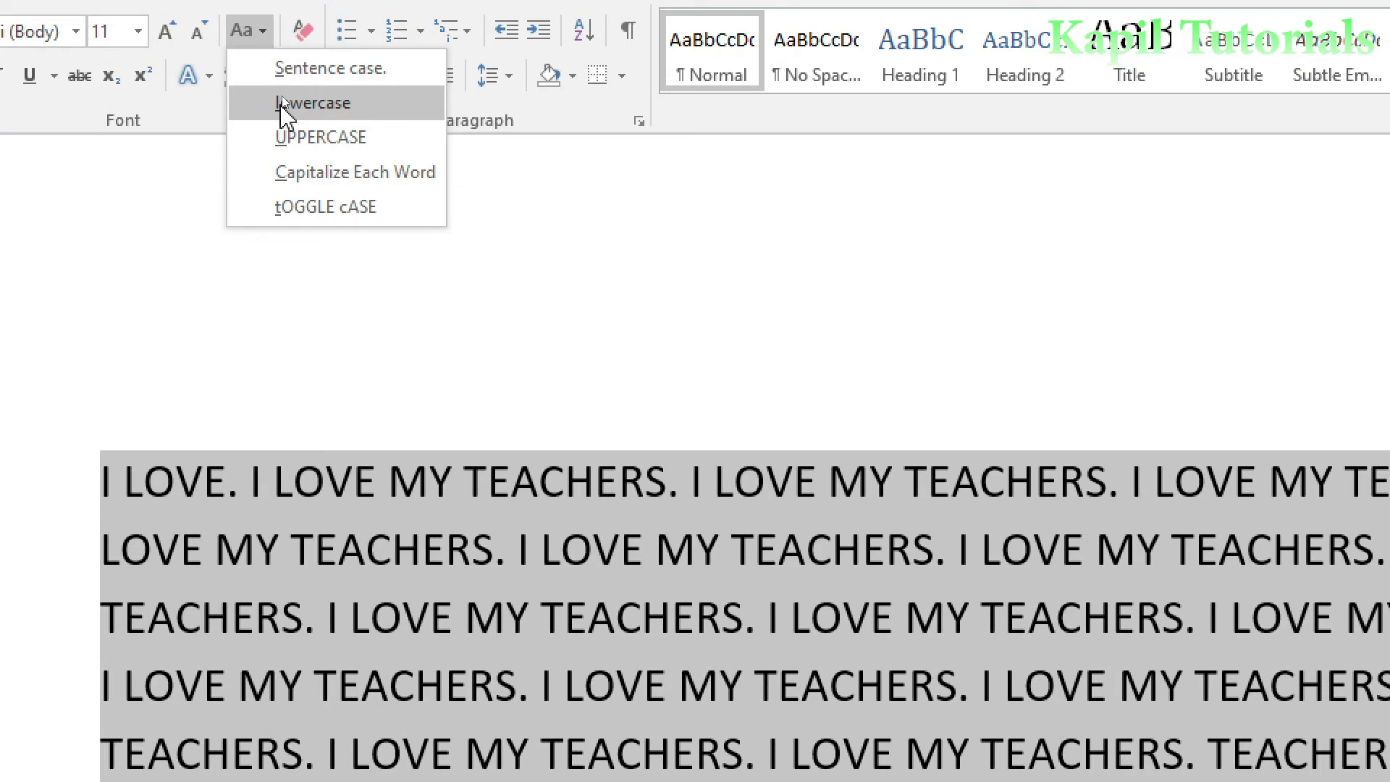
left_click(319, 103)
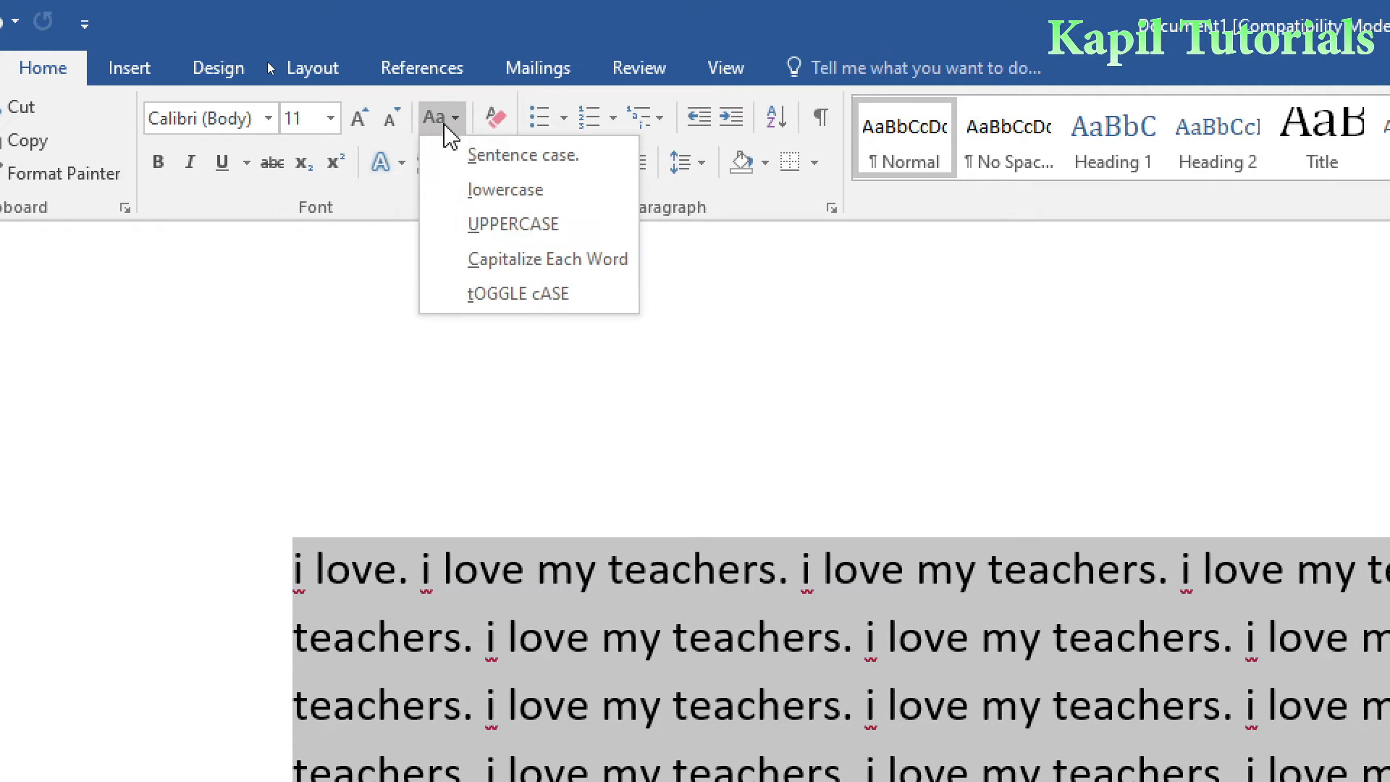
mouse_move(504, 189)
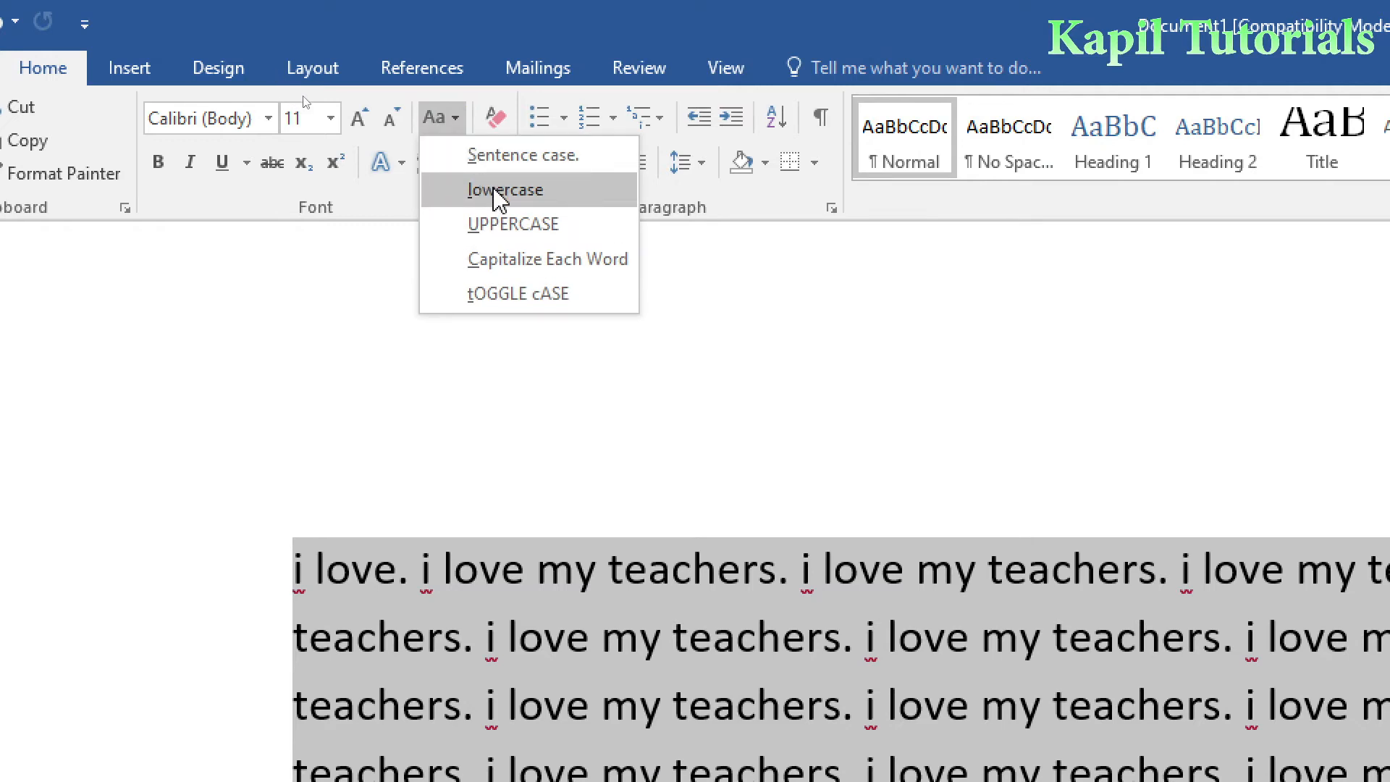
mouse_move(527, 224)
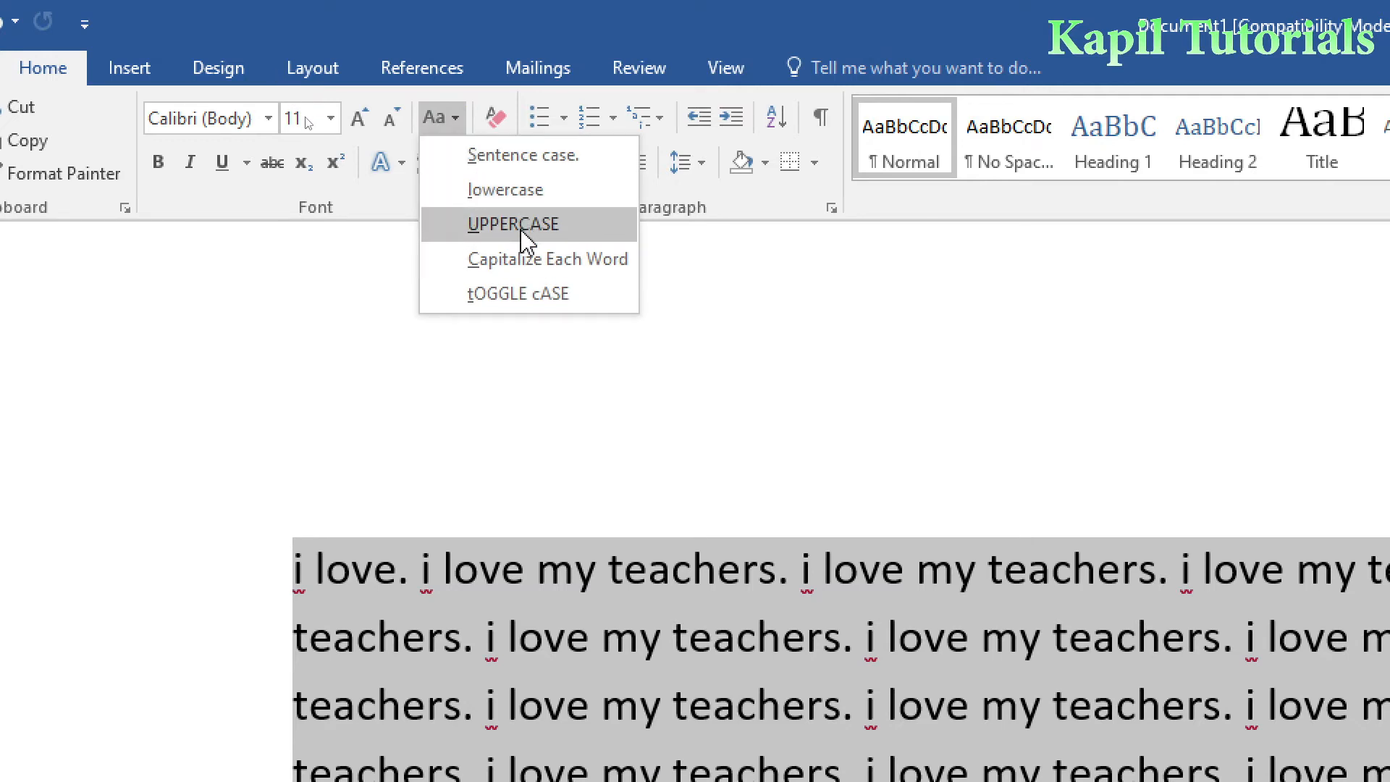
mouse_move(549, 259)
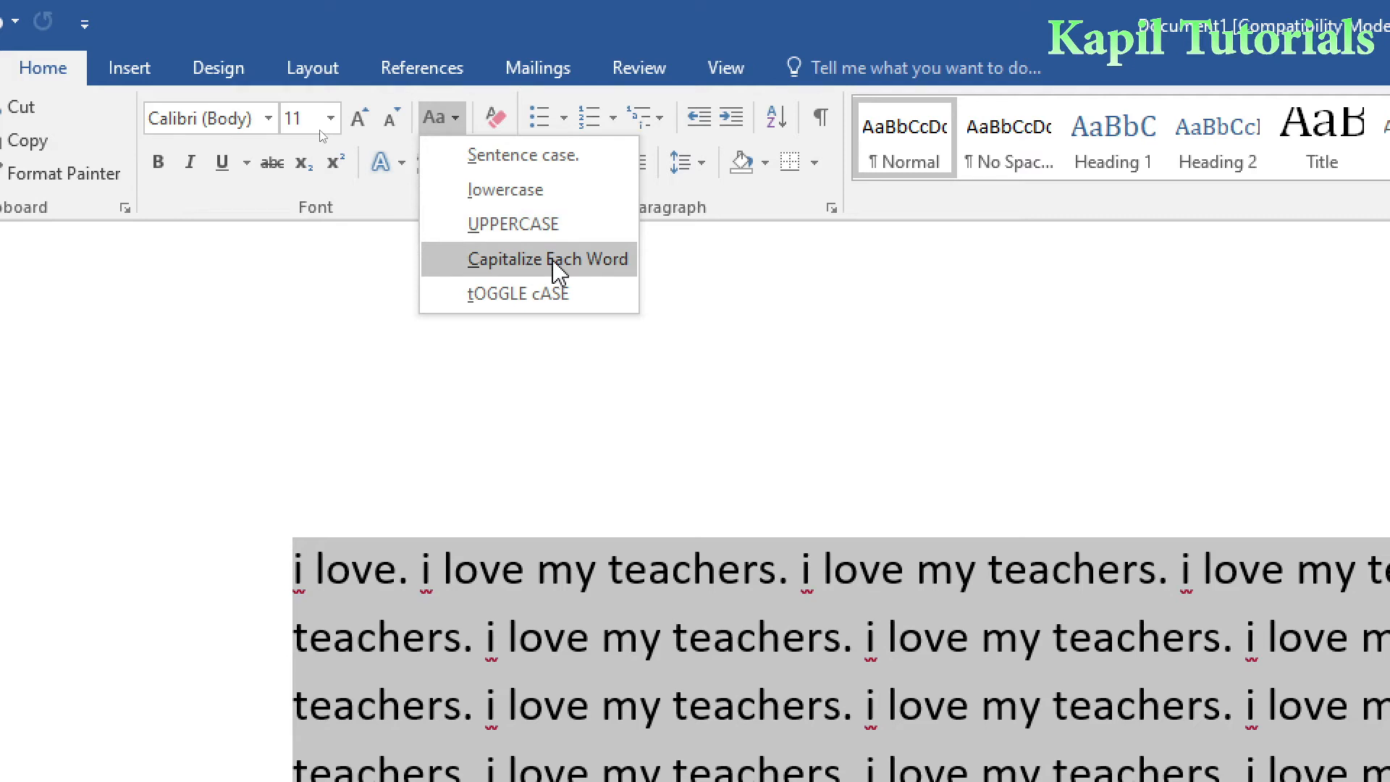
mouse_move(493, 270)
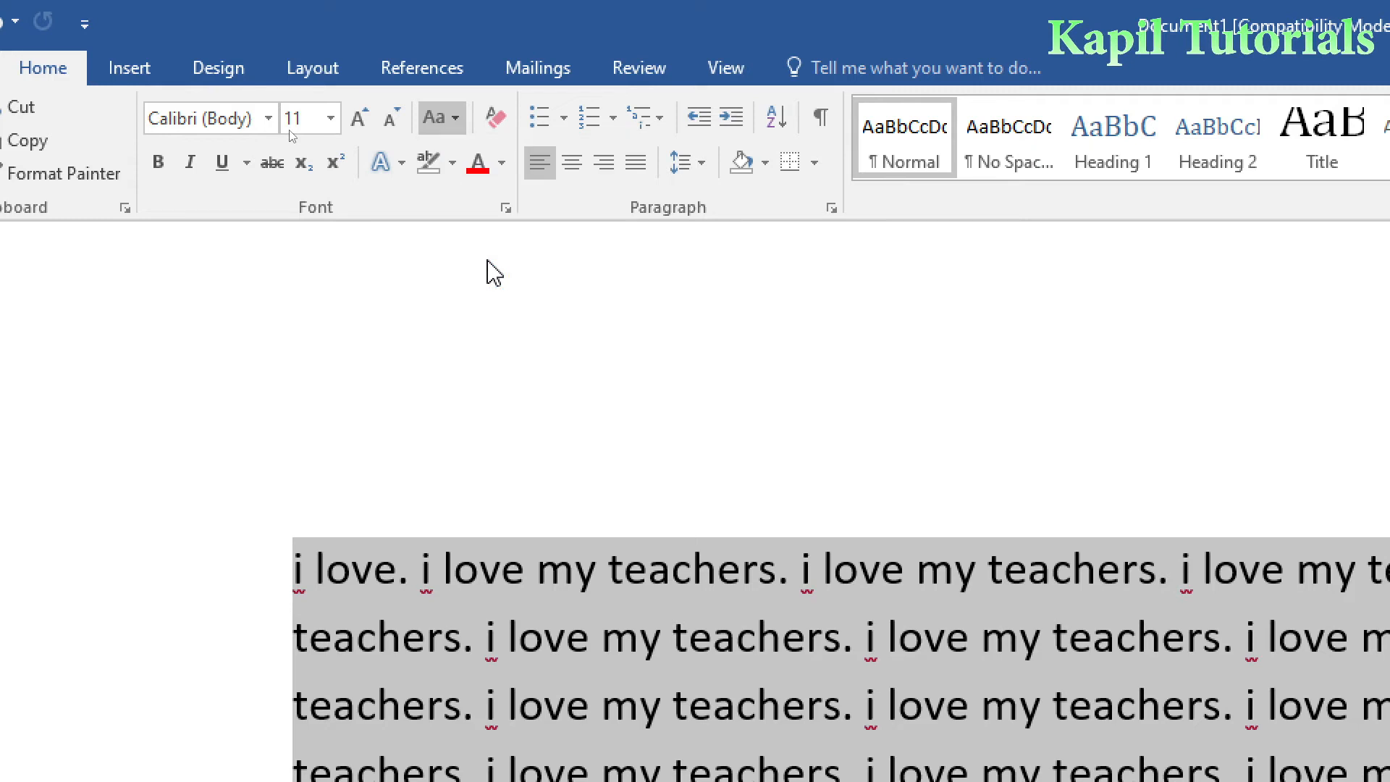
Step: Apply Capitalize Each Word so the paragraph reads 'I Love My Teachers'
left_click(434, 117)
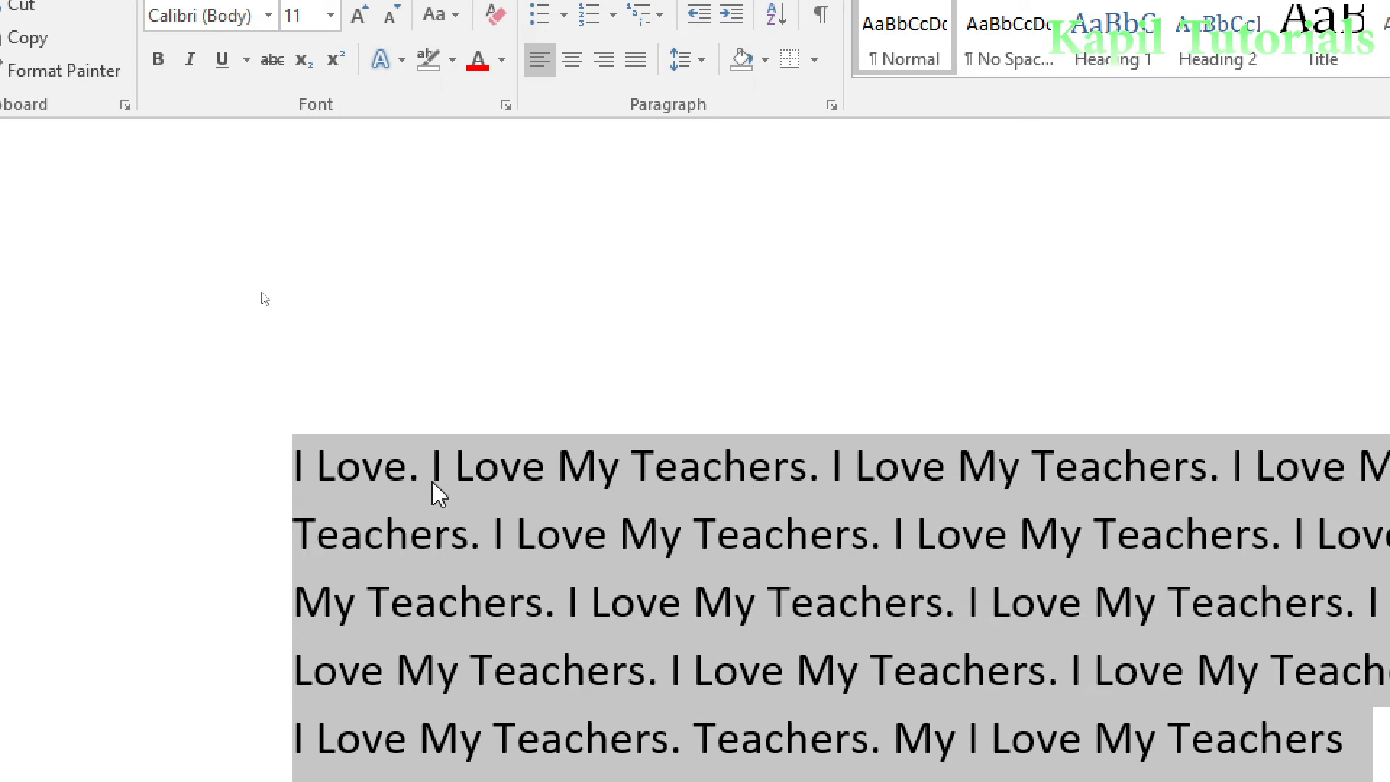
mouse_move(510, 495)
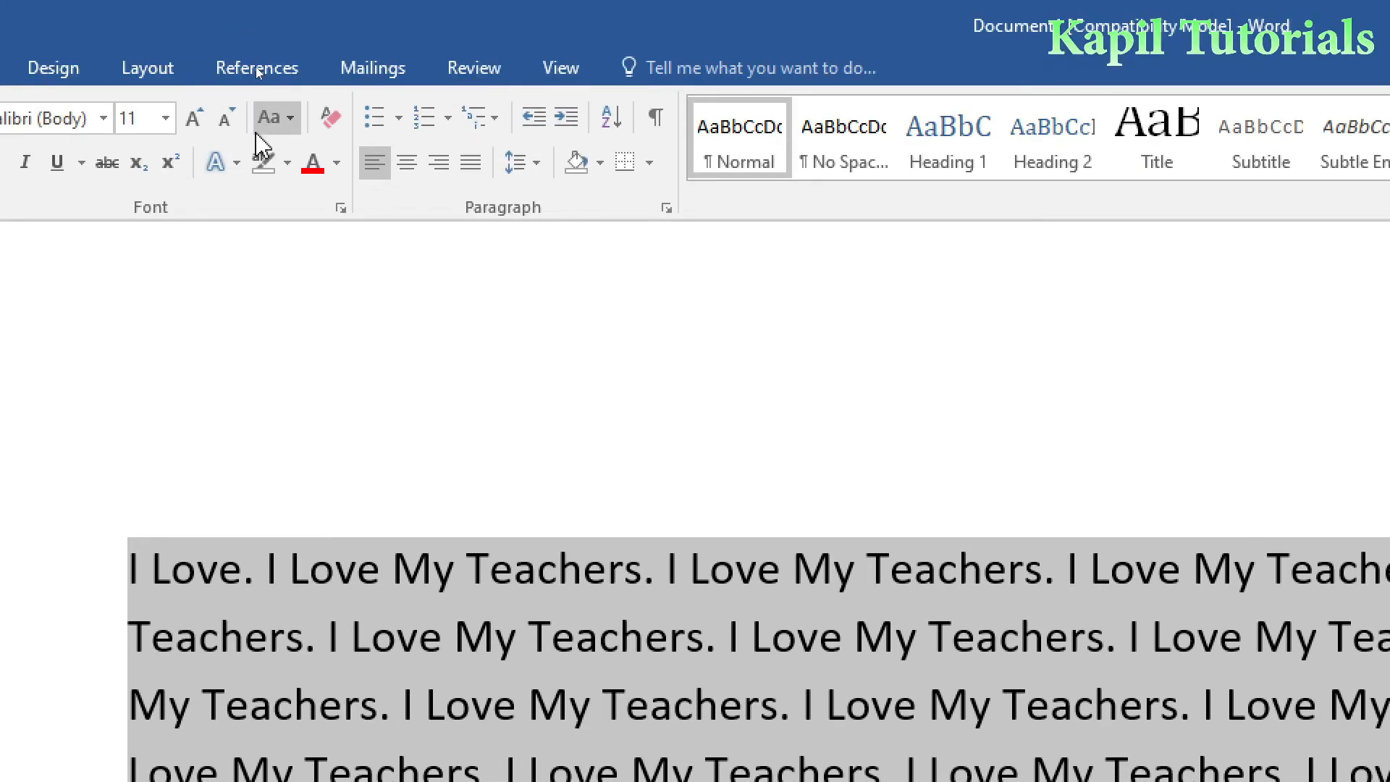
Step: Apply tOGGLE cASE so the paragraph reads 'i lOVE mY tEACHERS'
left_click(273, 117)
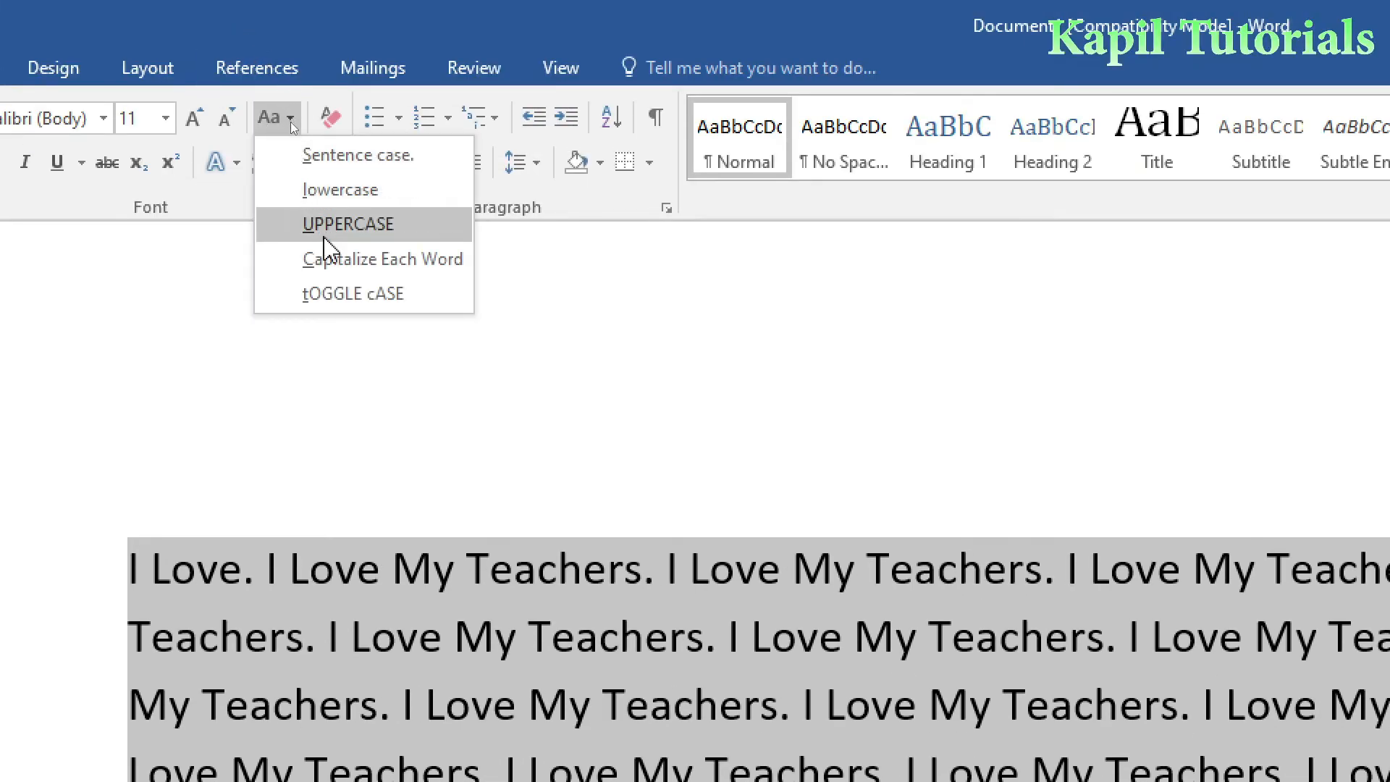
mouse_move(328, 258)
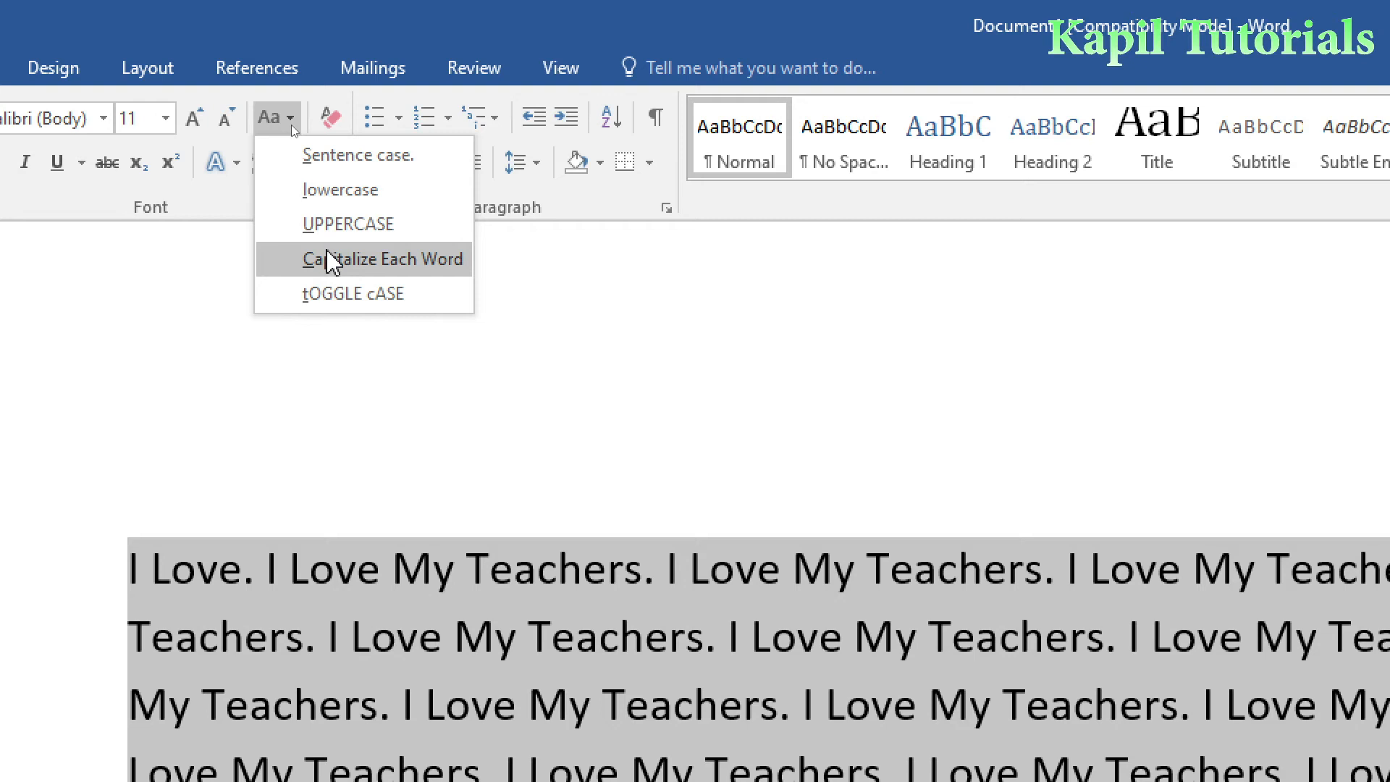
mouse_move(352, 293)
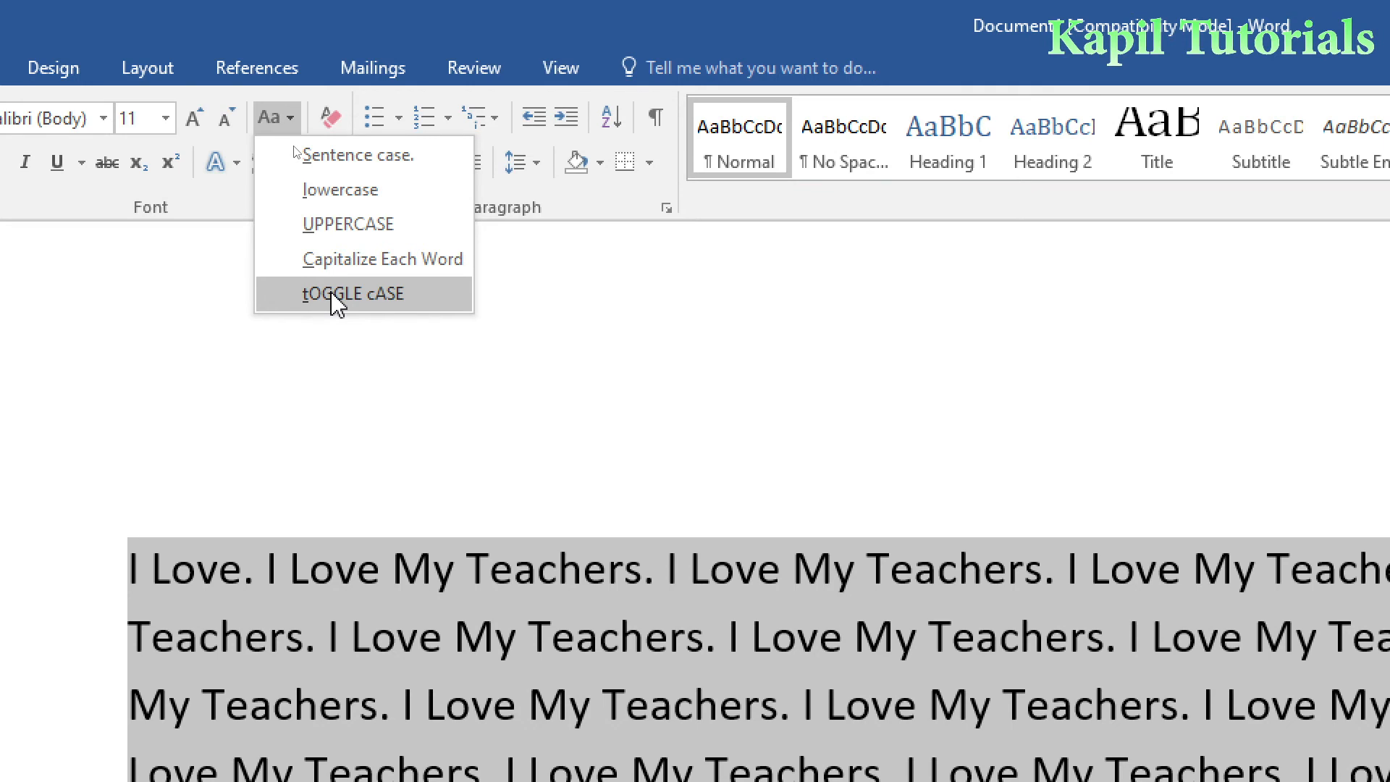
left_click(351, 293)
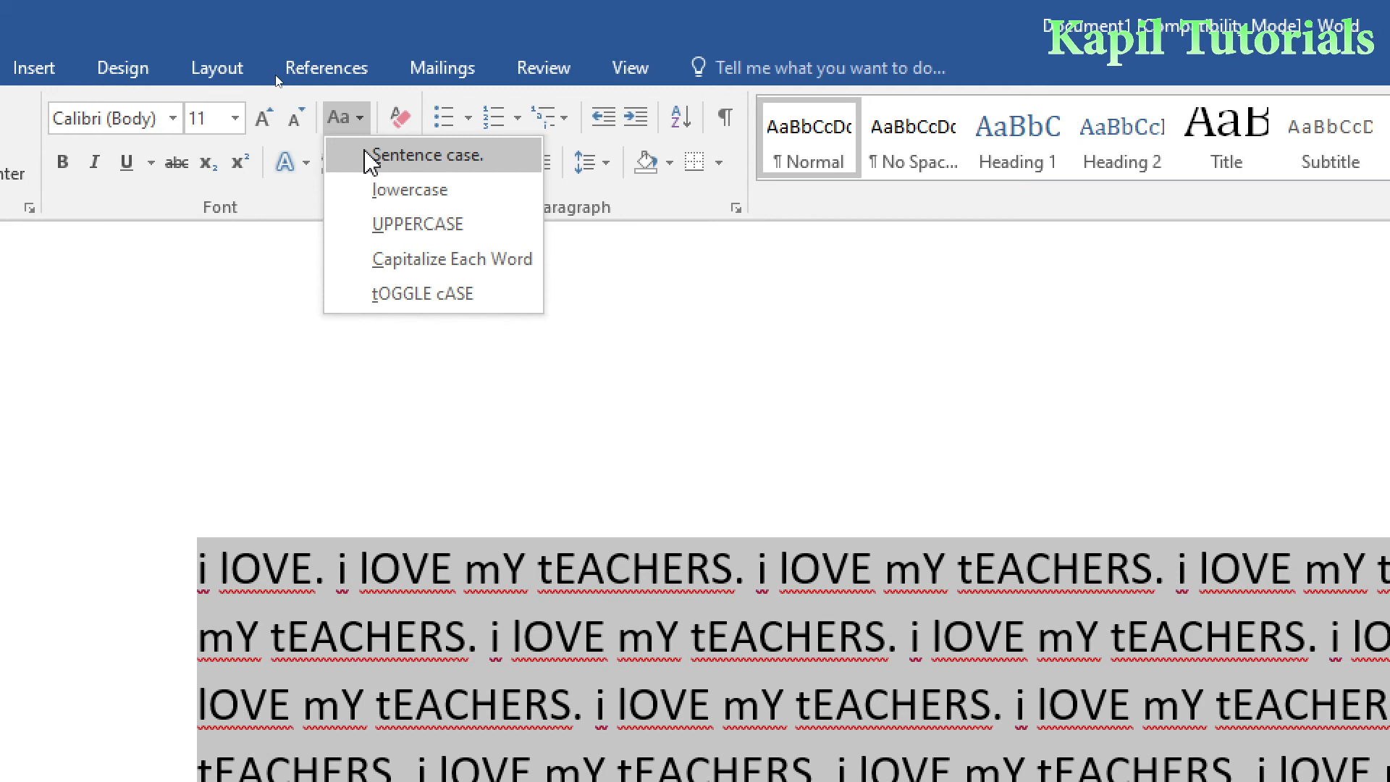
Step: Choose Sentence case so the paragraph reads 'I love my teachers'
left_click(428, 155)
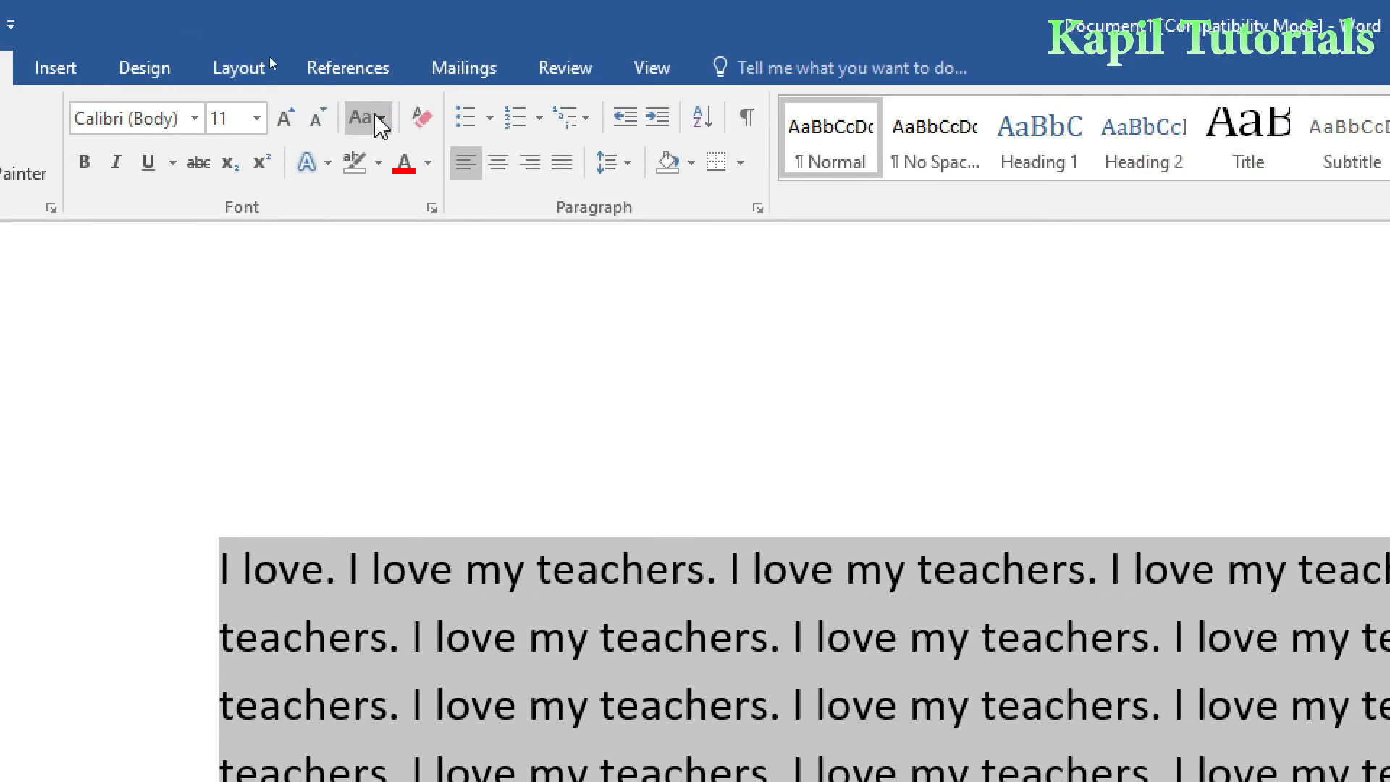
mouse_move(360, 117)
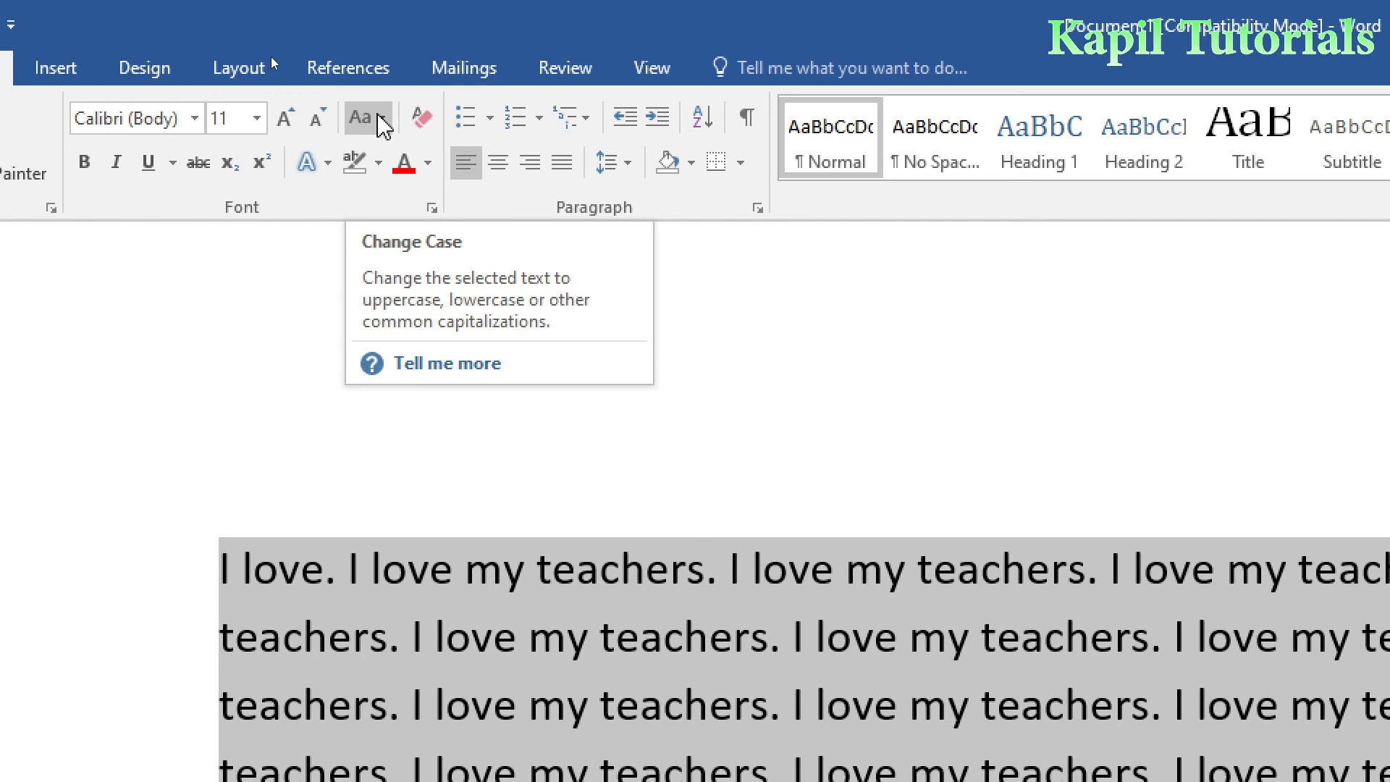